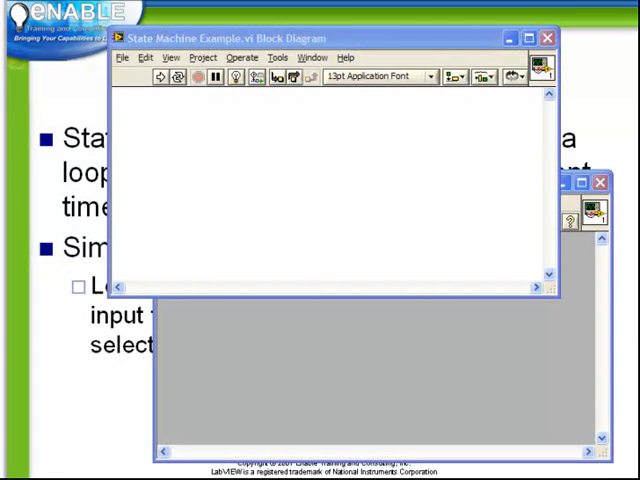
{"action": "mouse_move", "coordinate": [250, 358]}
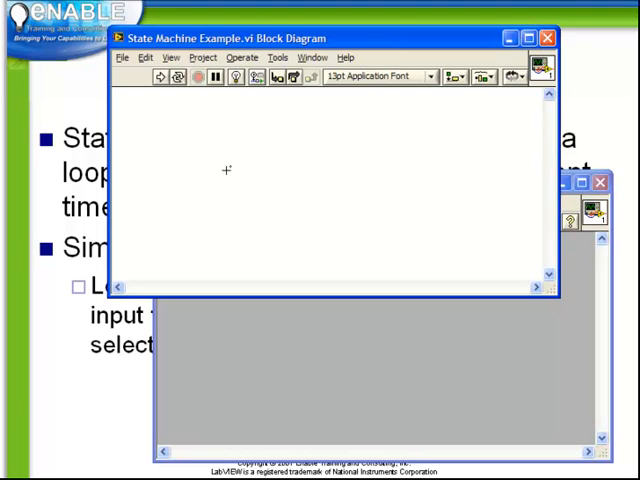
{"action": "mouse_move", "coordinate": [322, 188]}
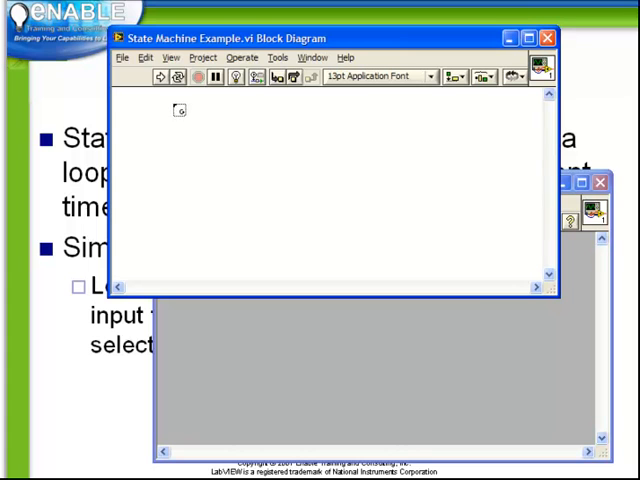
- Draw a While Loop, place the iteration count beside the case selector, and show case '0, Default'
{"action": "left_click_drag", "start_coordinate": [180, 110], "coordinate": [490, 265]}
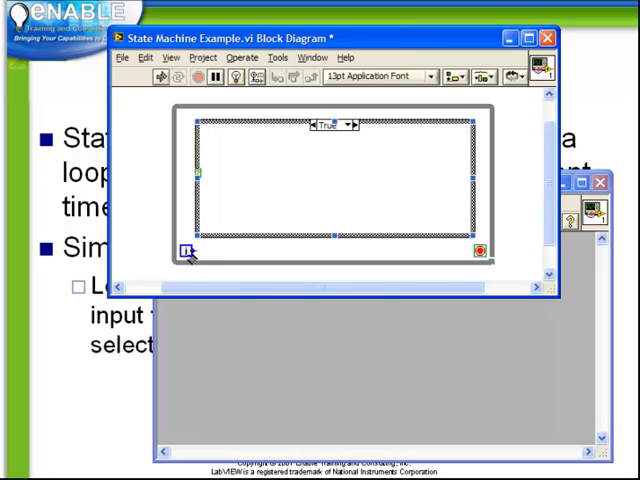
{"action": "left_click_drag", "start_coordinate": [190, 250], "coordinate": [185, 175]}
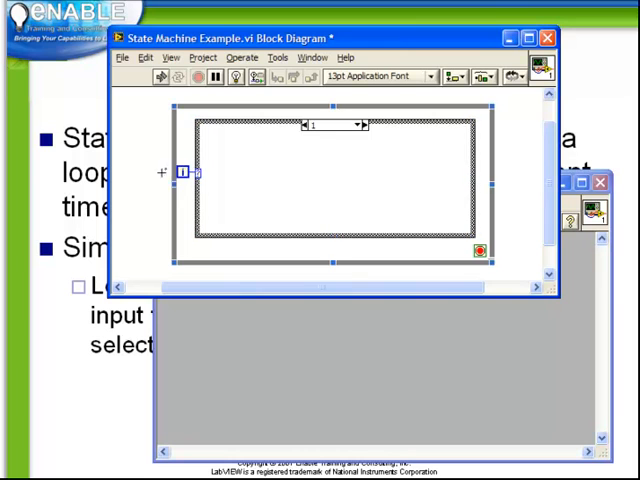
{"action": "mouse_move", "coordinate": [363, 167]}
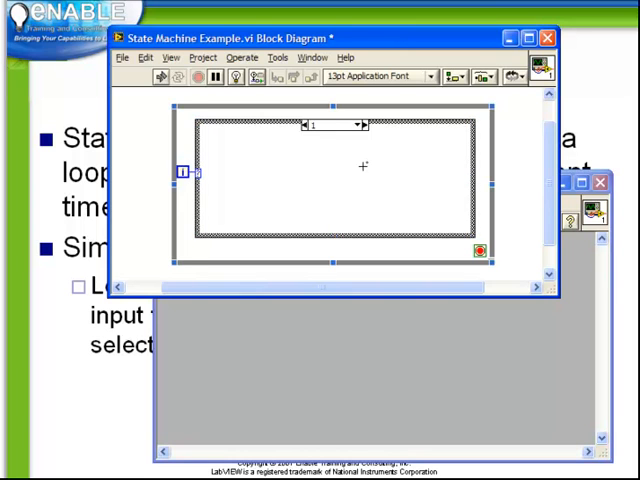
{"action": "left_click", "coordinate": [356, 124]}
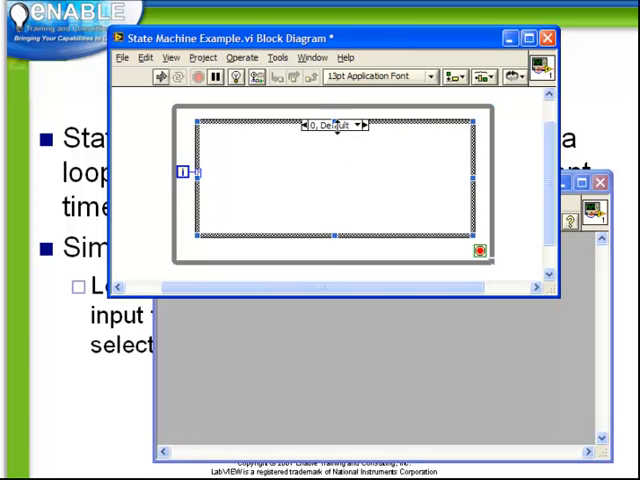
{"action": "mouse_move", "coordinate": [305, 177]}
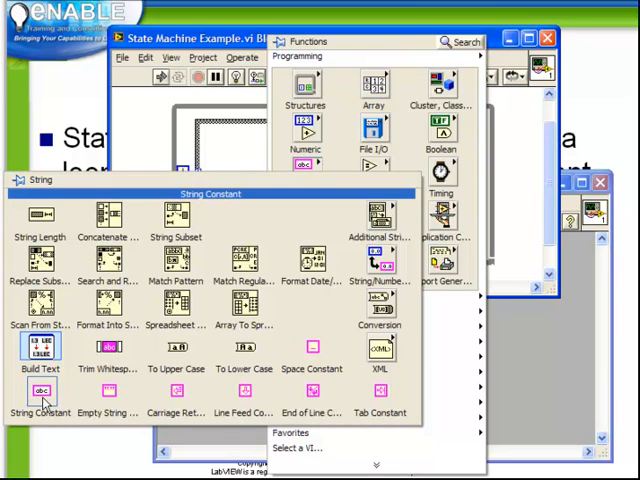
{"action": "mouse_move", "coordinate": [108, 307]}
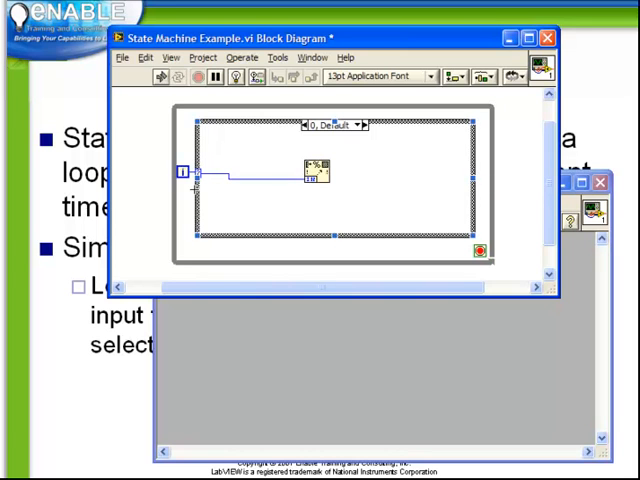
- Create a format string constant on the Format Into String node for 'This is case # %d'
{"action": "right_click", "coordinate": [315, 170]}
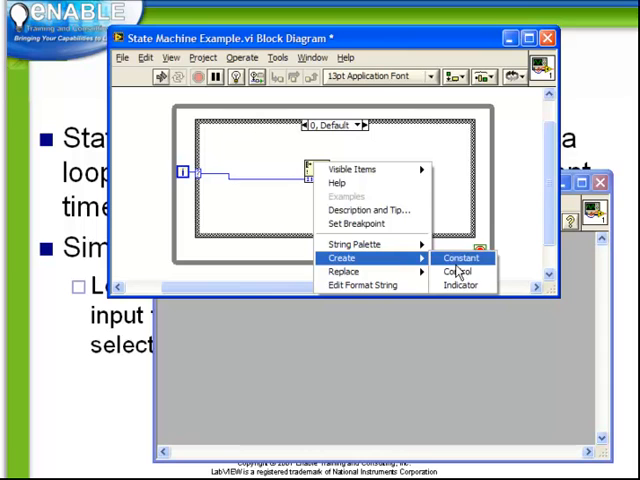
{"action": "left_click", "coordinate": [461, 258]}
{"action": "type", "text": "This is case # %d"}
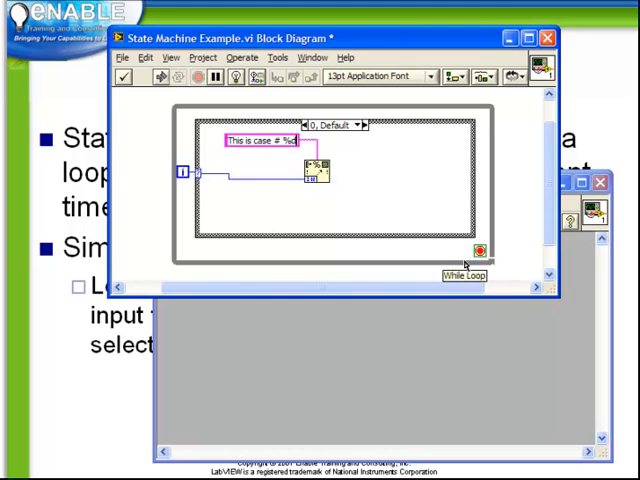
{"action": "mouse_move", "coordinate": [366, 205]}
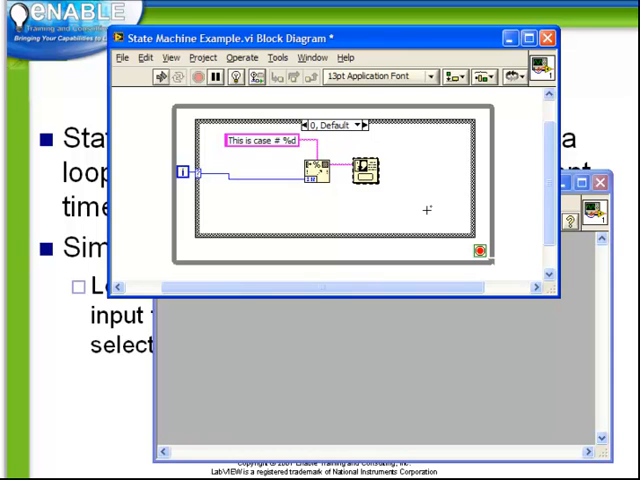
- Create a constant on the while loop's stop condition terminal
{"action": "right_click", "coordinate": [425, 210]}
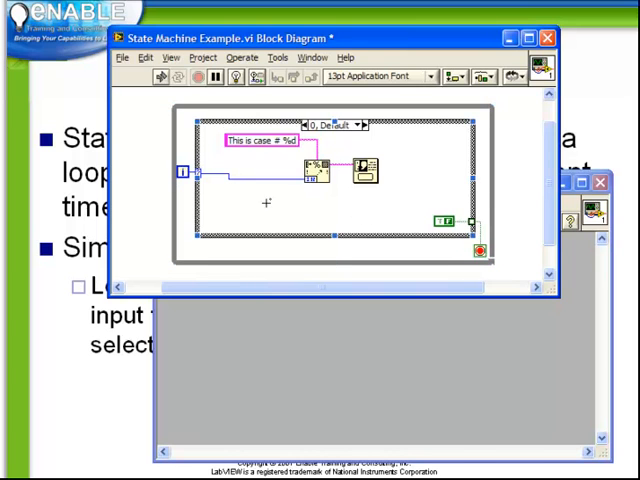
{"action": "mouse_move", "coordinate": [330, 205]}
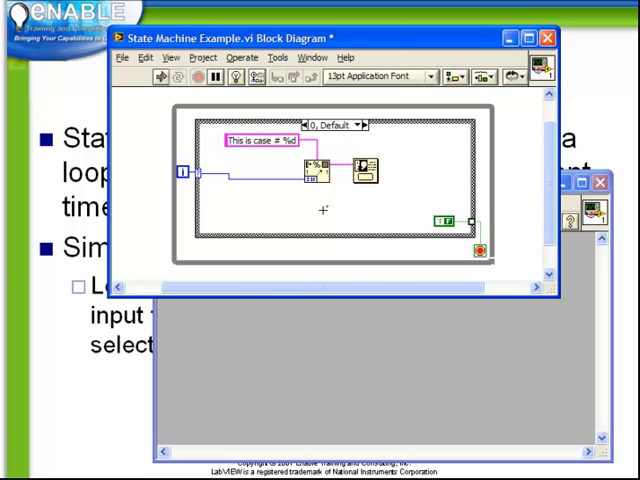
{"action": "mouse_move", "coordinate": [188, 218]}
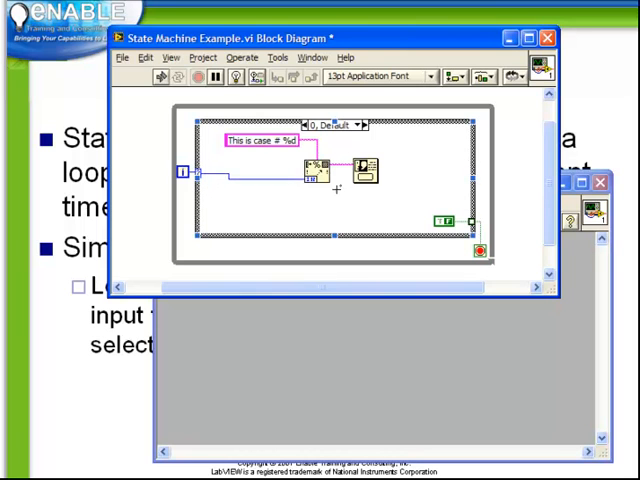
- Inspect empty case 1, then apply Remove Empty Cases to the case structure
{"action": "left_click", "coordinate": [356, 124]}
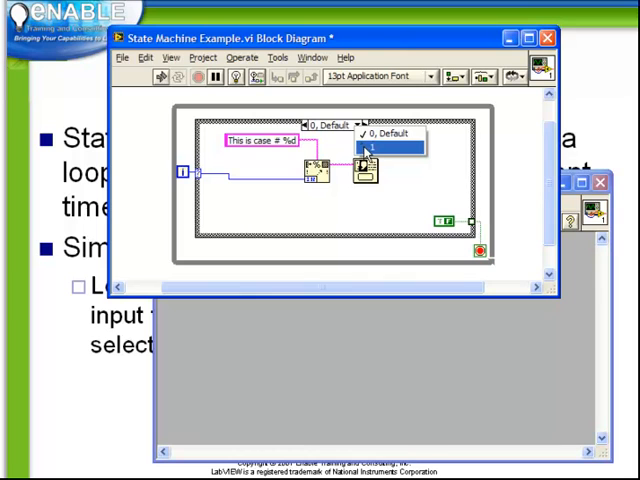
{"action": "left_click", "coordinate": [390, 147]}
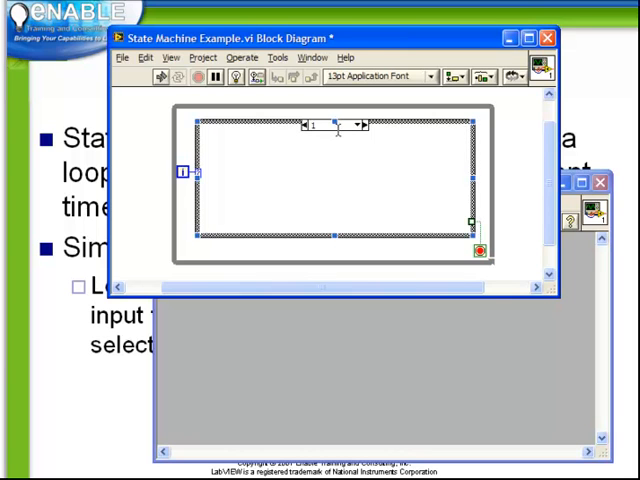
{"action": "right_click", "coordinate": [355, 128]}
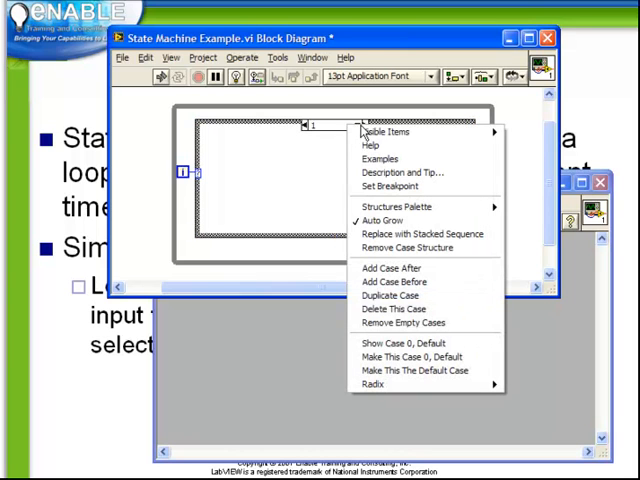
{"action": "mouse_move", "coordinate": [402, 322]}
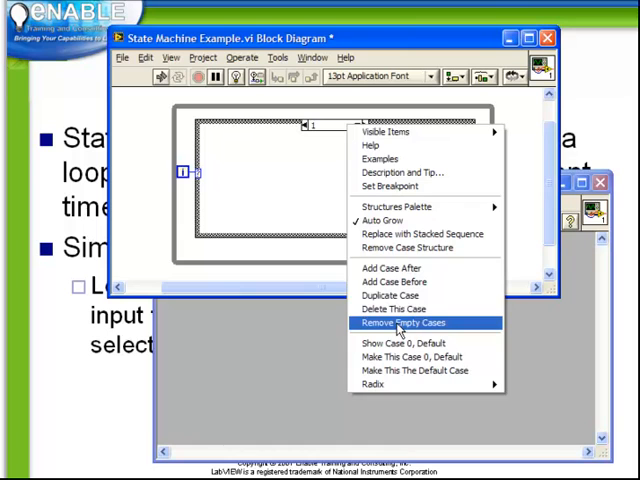
{"action": "left_click", "coordinate": [401, 322]}
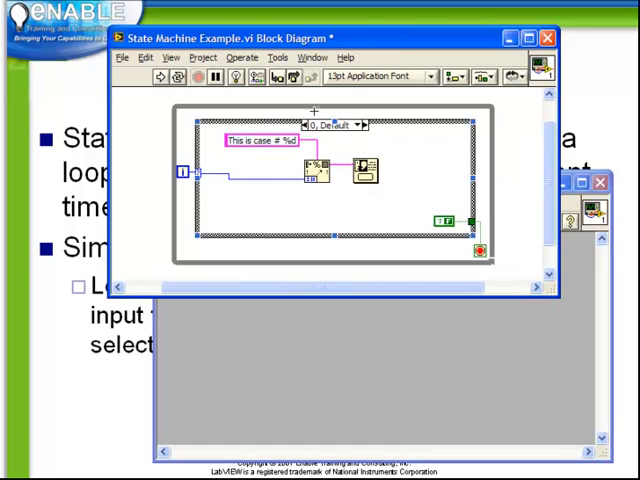
{"action": "mouse_move", "coordinate": [308, 217]}
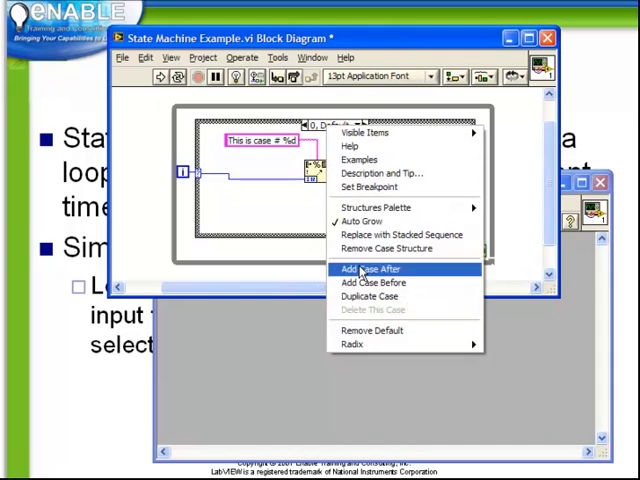
{"action": "mouse_move", "coordinate": [370, 296]}
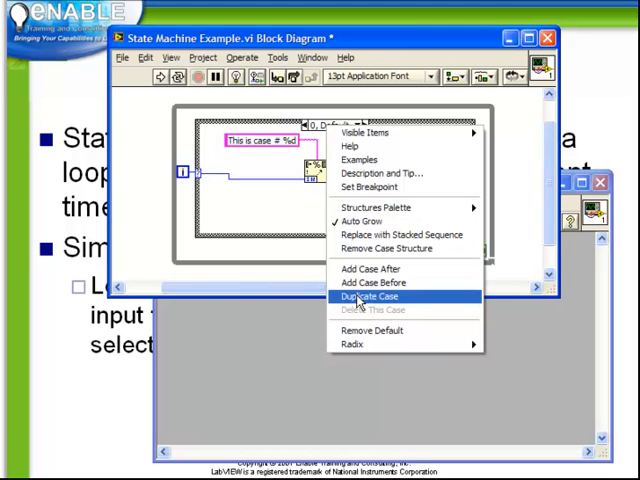
- Duplicate case 0 into a new case labelled 1
{"action": "left_click", "coordinate": [375, 296]}
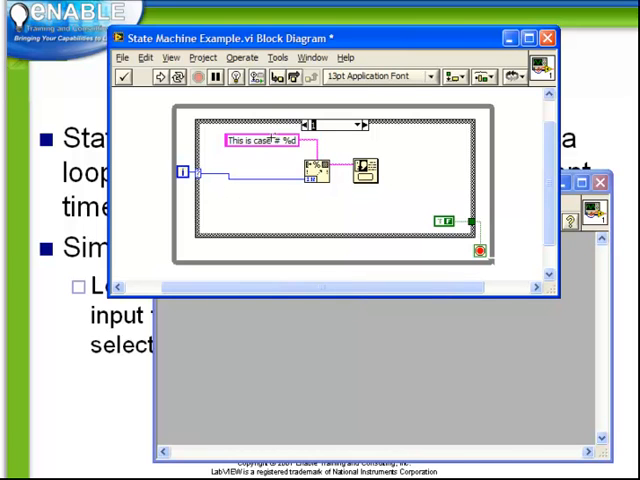
{"action": "mouse_move", "coordinate": [320, 125]}
{"action": "type", "text": "1"}
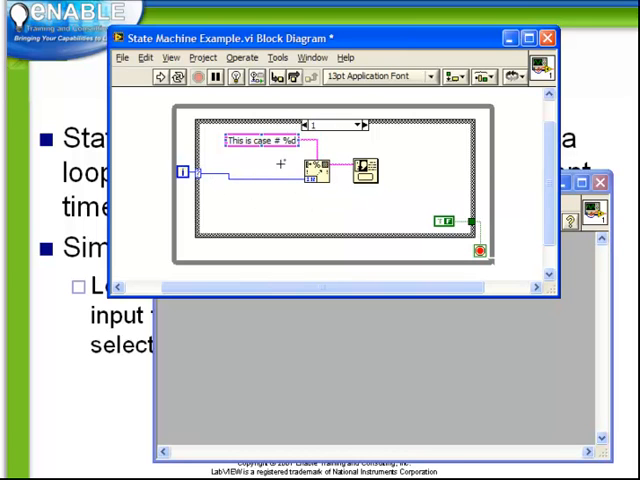
{"action": "left_click", "coordinate": [263, 140]}
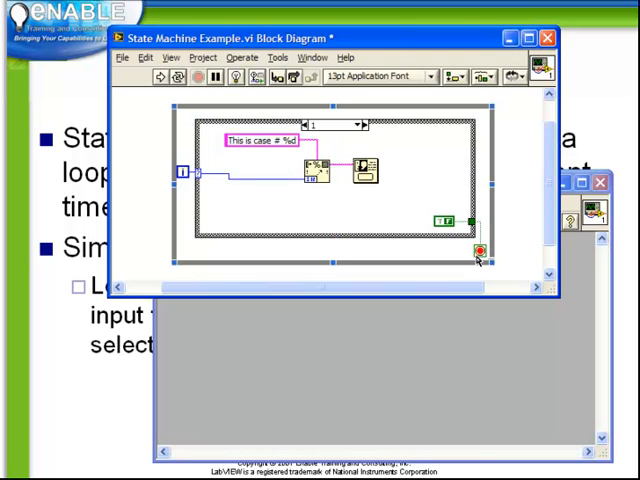
{"action": "mouse_move", "coordinate": [477, 250]}
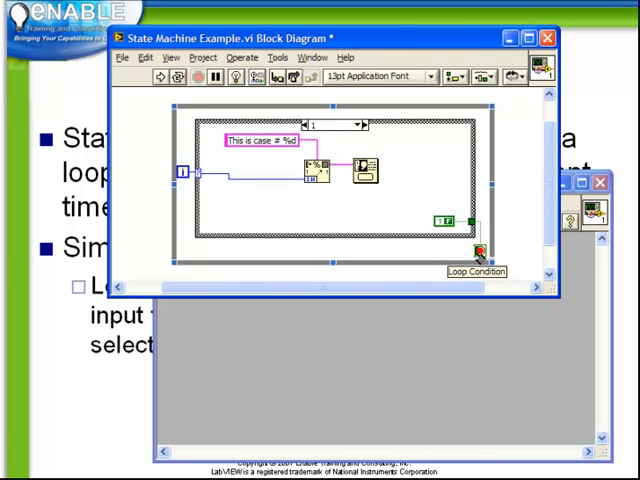
- Duplicate case 1 into a new case labelled 2
{"action": "right_click", "coordinate": [355, 135]}
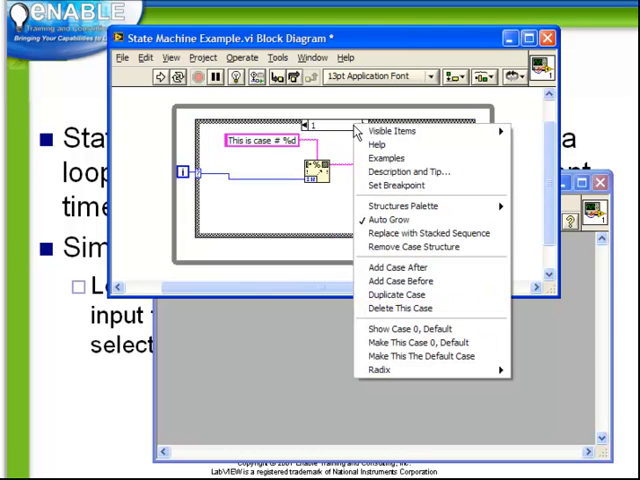
{"action": "mouse_move", "coordinate": [398, 295]}
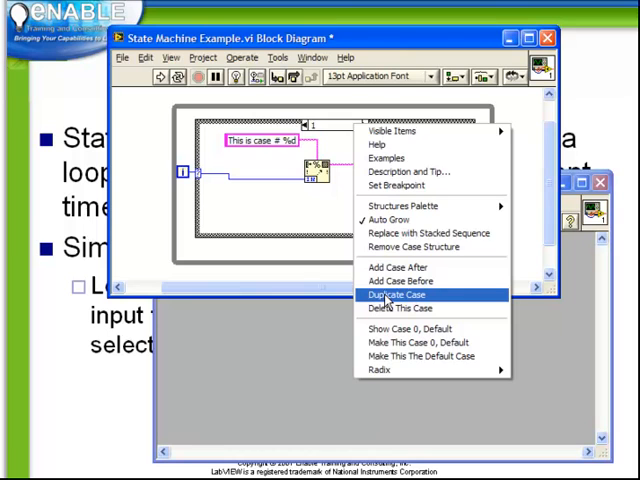
{"action": "left_click", "coordinate": [399, 294]}
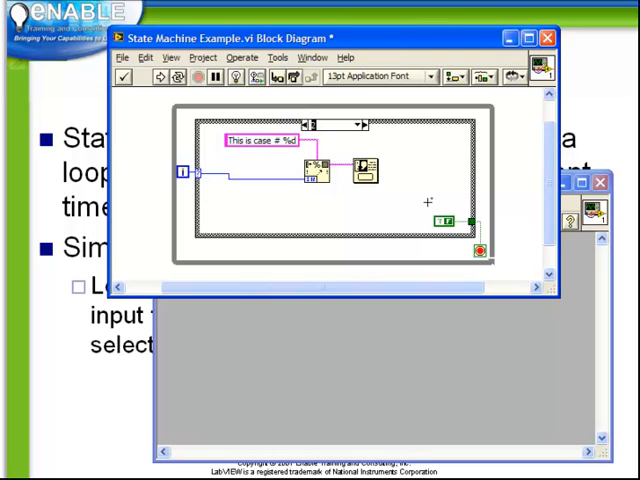
{"action": "mouse_move", "coordinate": [455, 193]}
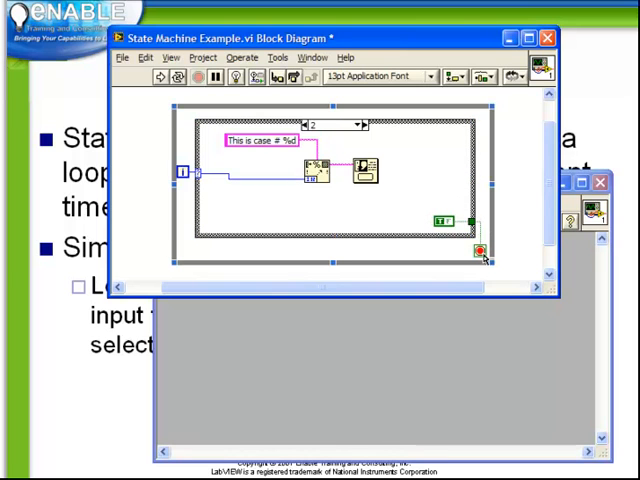
{"action": "mouse_move", "coordinate": [479, 249]}
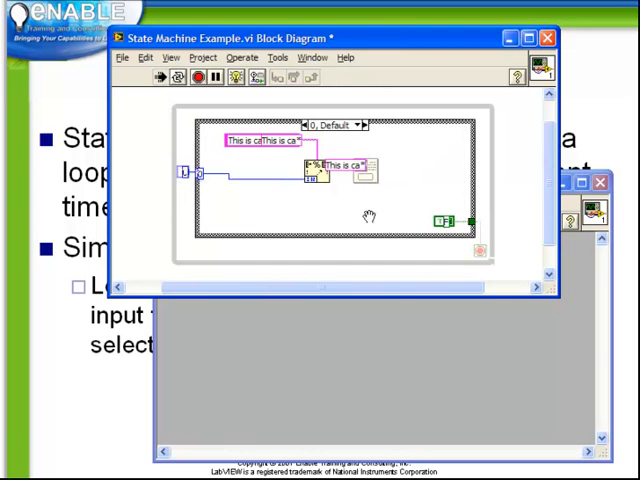
- Run the VI and dismiss the 'This is case #' dialogs for cases 0, 1 and 2
{"action": "left_click", "coordinate": [194, 78]}
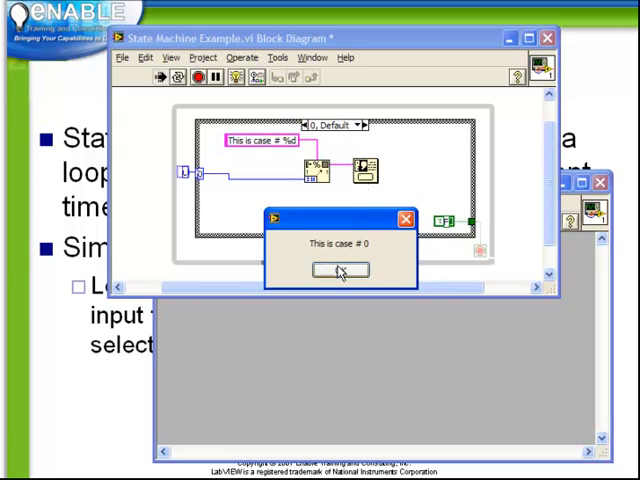
{"action": "left_click", "coordinate": [338, 270]}
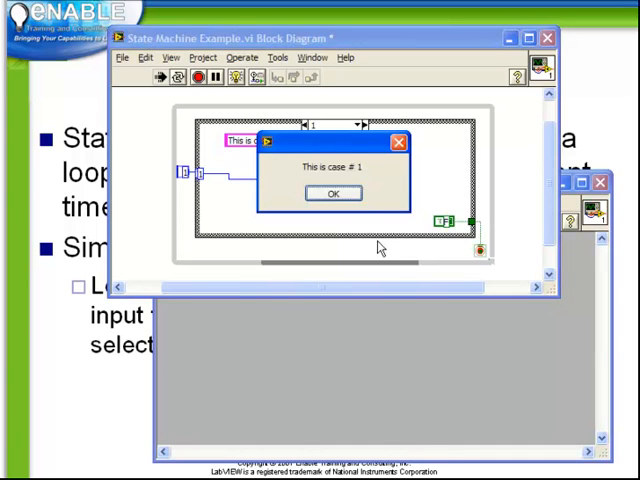
{"action": "left_click", "coordinate": [332, 193]}
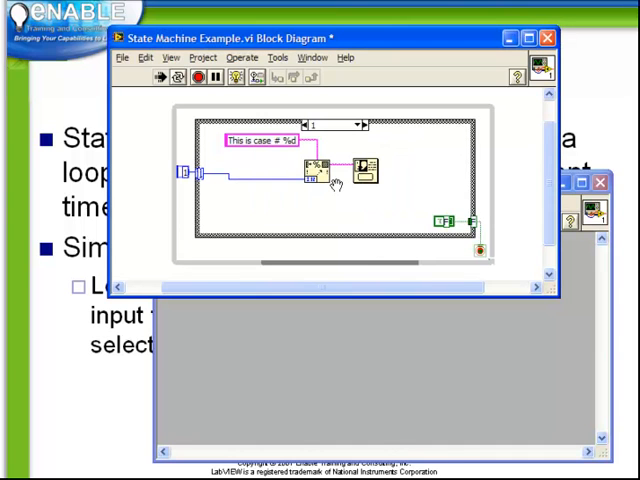
{"action": "left_click", "coordinate": [357, 124]}
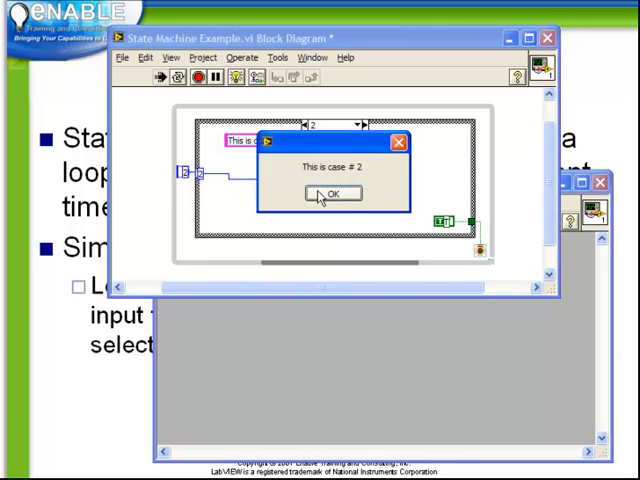
{"action": "left_click", "coordinate": [333, 193]}
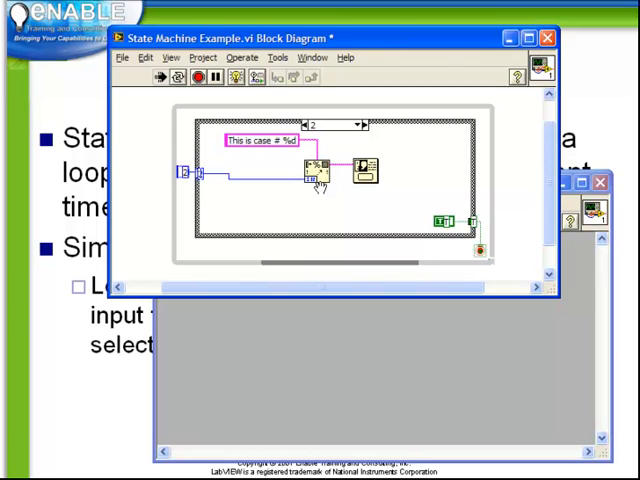